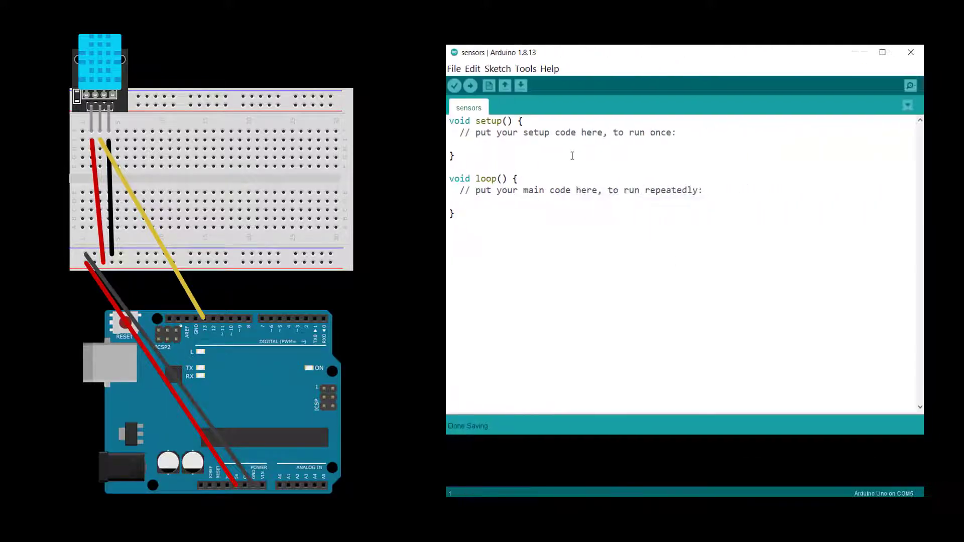
# - Search the Library Manager for 'dht' and find Adafruit's installed DHT sensor library
pyautogui.click(526, 69)
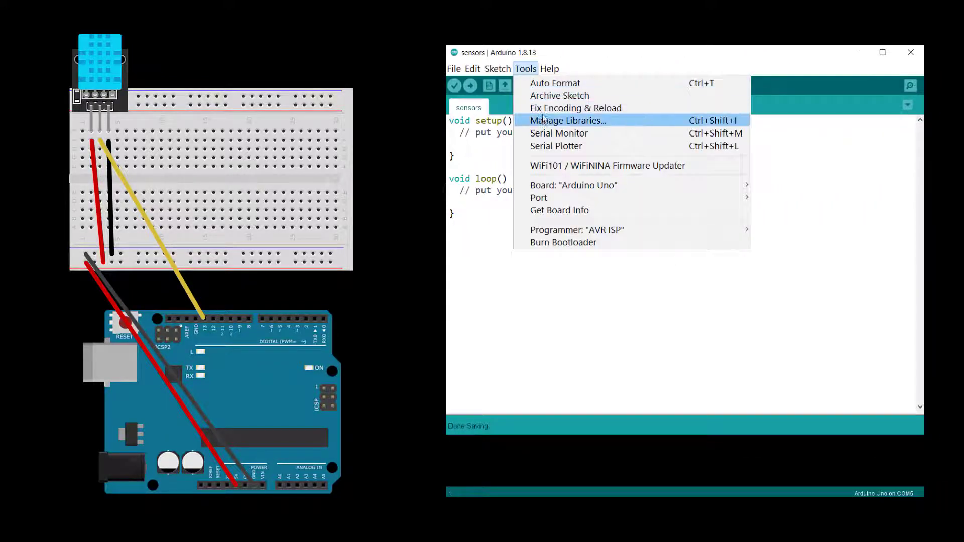
pyautogui.click(567, 120)
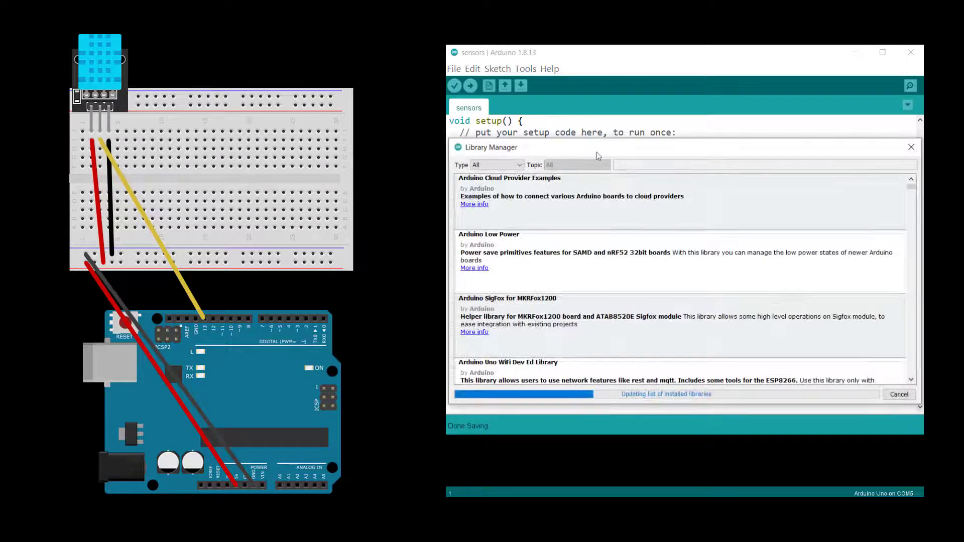
pyautogui.write('dht')
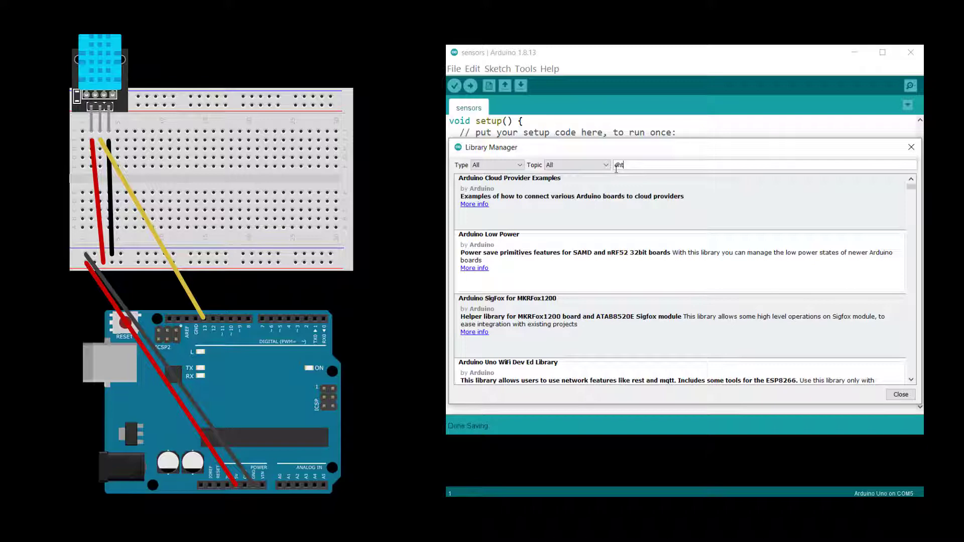
pyautogui.scroll(-3)
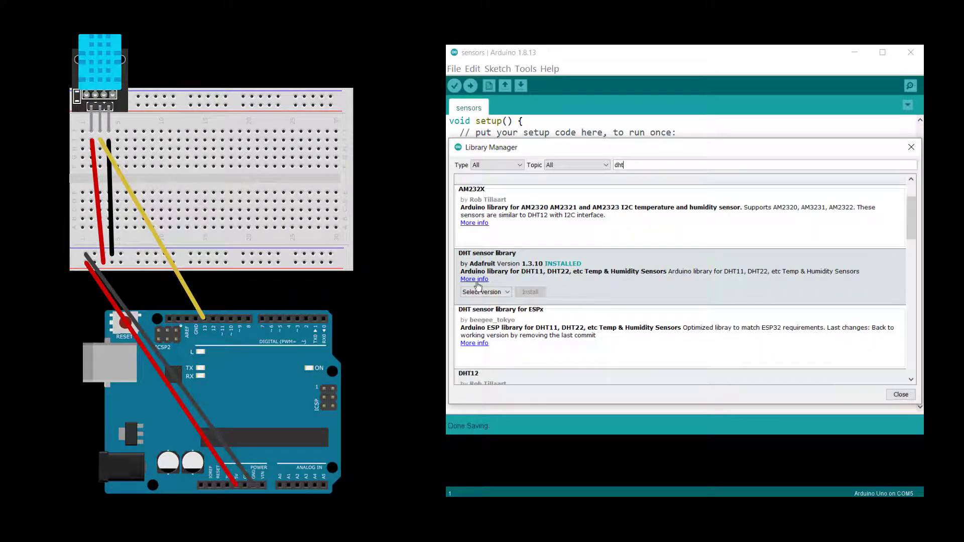
# - Open the DHTtester.ino example in the Adafruit DHT-sensor-library GitHub repository
pyautogui.click(474, 279)
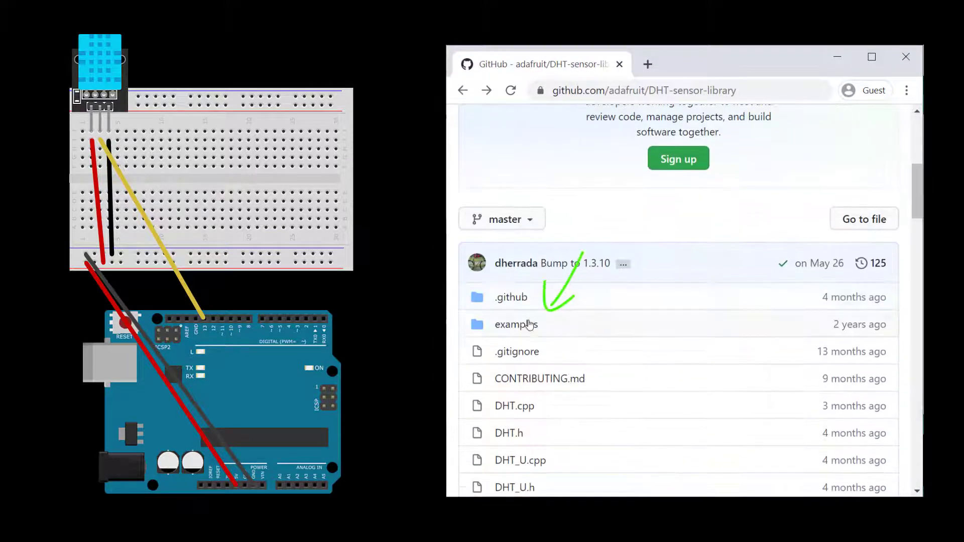
pyautogui.click(515, 325)
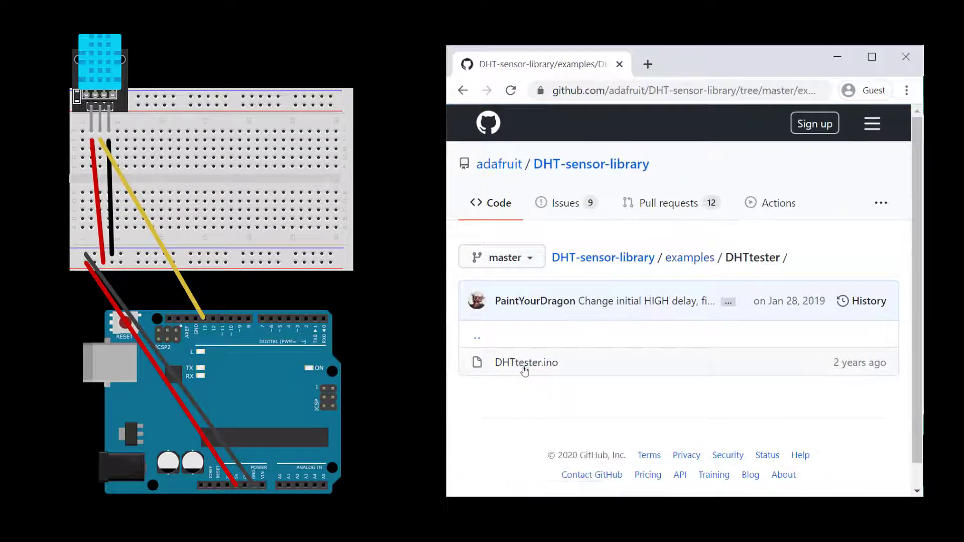
pyautogui.click(526, 362)
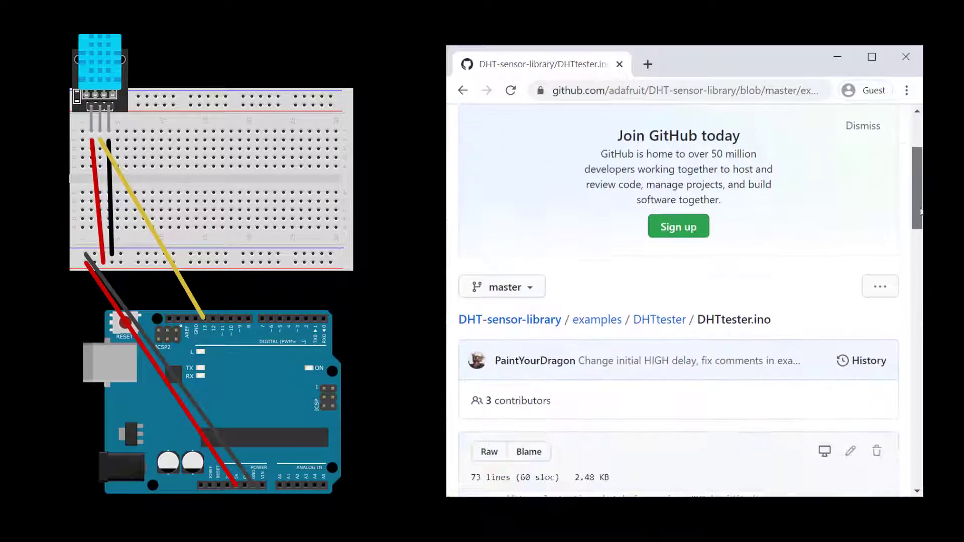
pyautogui.scroll(-3)
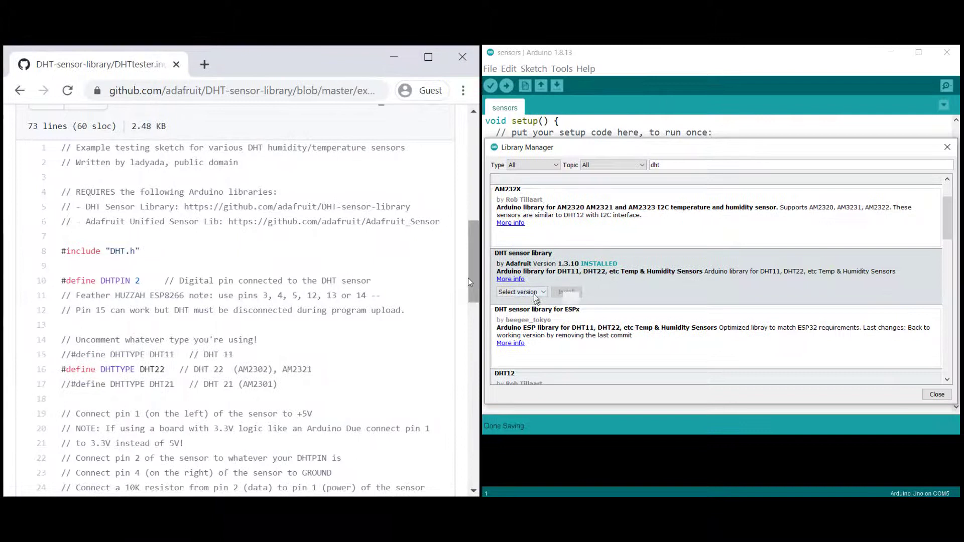
# - Include DHT.h, define DHTPIN 13 and DHTTYPE DHT11, and create the dht object
pyautogui.click(565, 291)
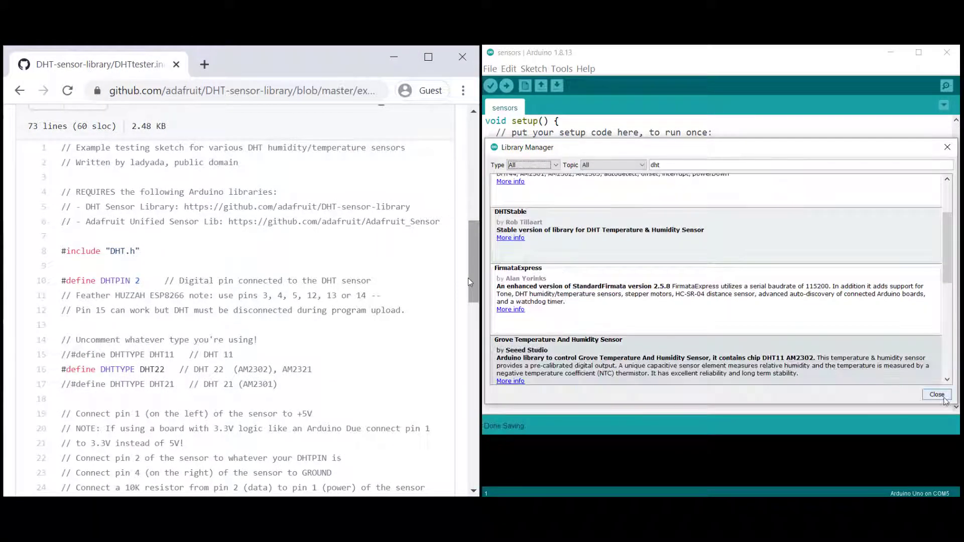
pyautogui.click(937, 394)
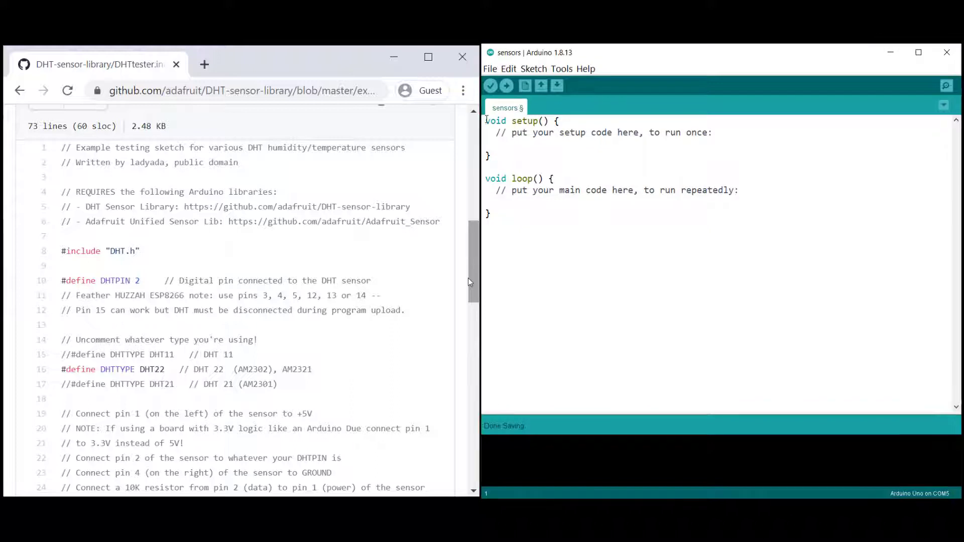
pyautogui.write('// Libraries')
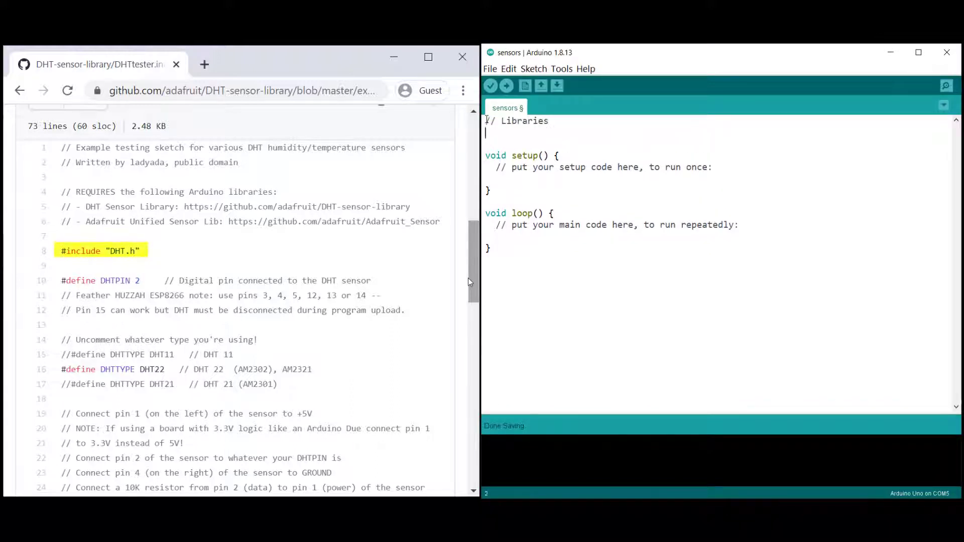
pyautogui.write('#include <DHT.h')
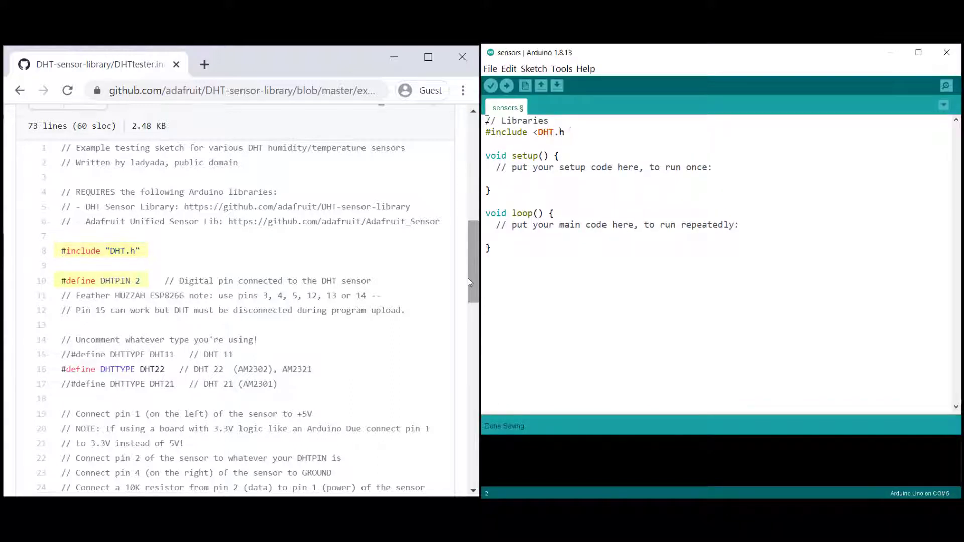
pyautogui.write('// Sensor pins')
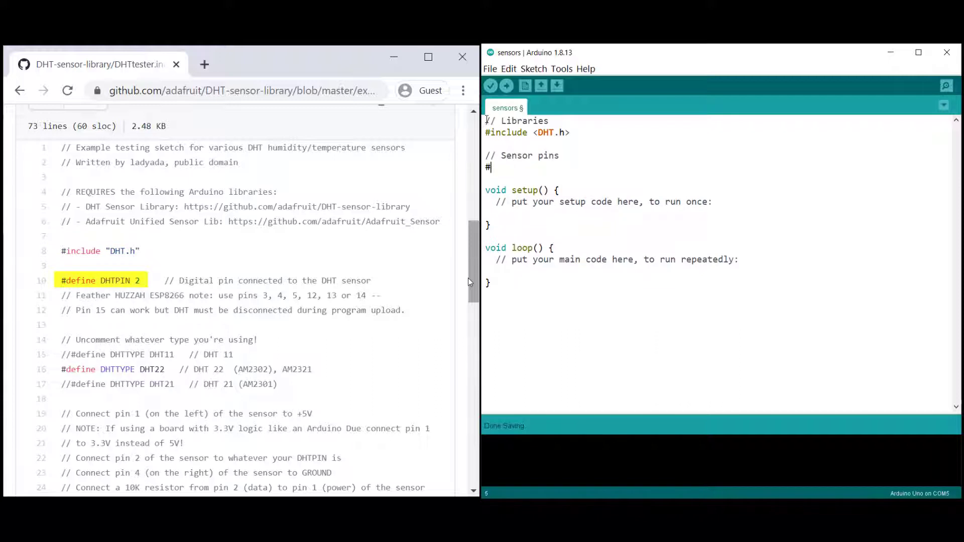
pyautogui.write('define DHTPIN 13')
pyautogui.write('DHT dht(DHT')
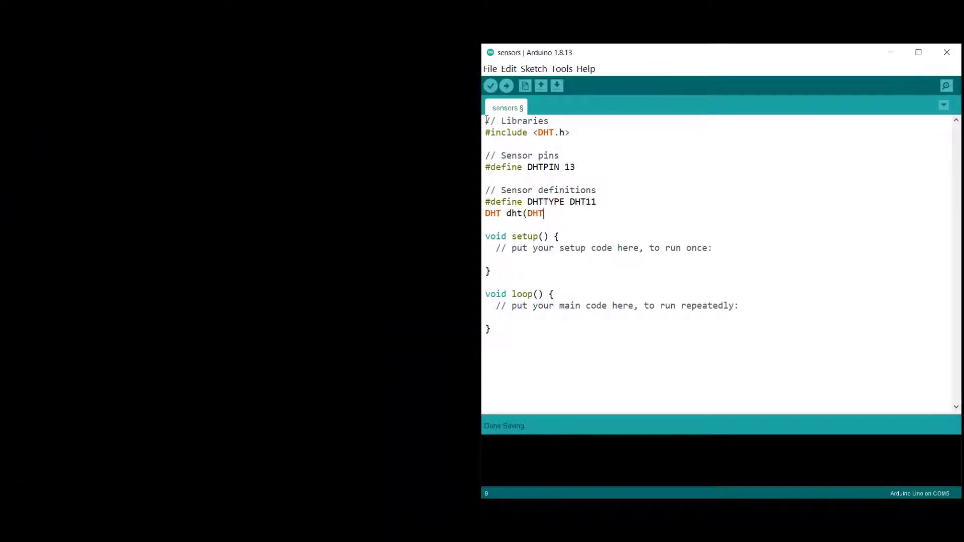
pyautogui.write('PIN,DHTTYPE);')
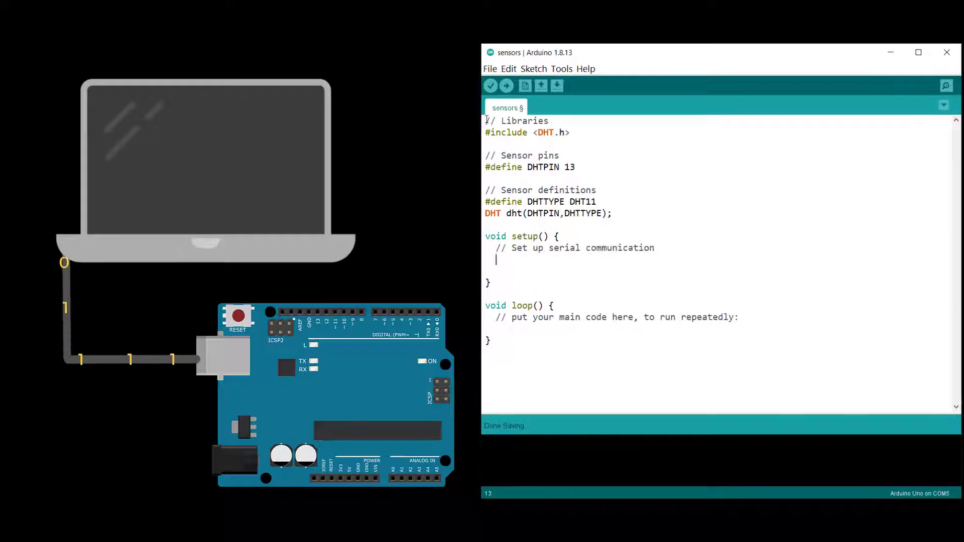
# - In setup, start serial at 9600 baud and call dht.begin()
pyautogui.write('Serial.begin(')
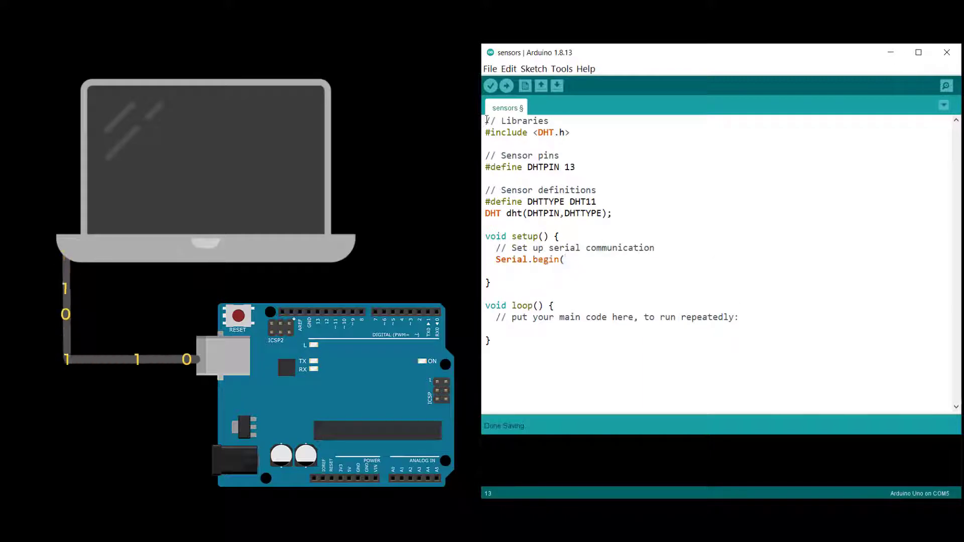
pyautogui.write('9600);')
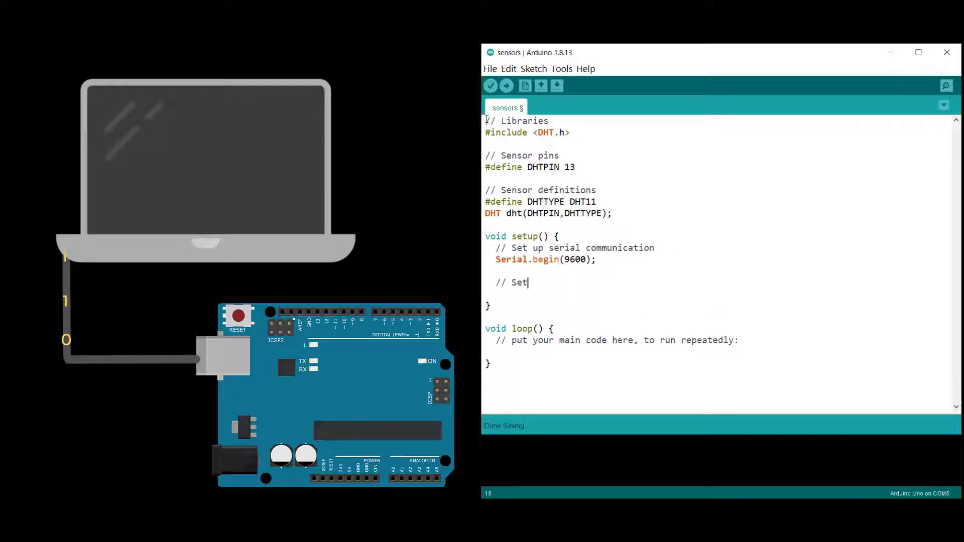
pyautogui.write('up sensors')
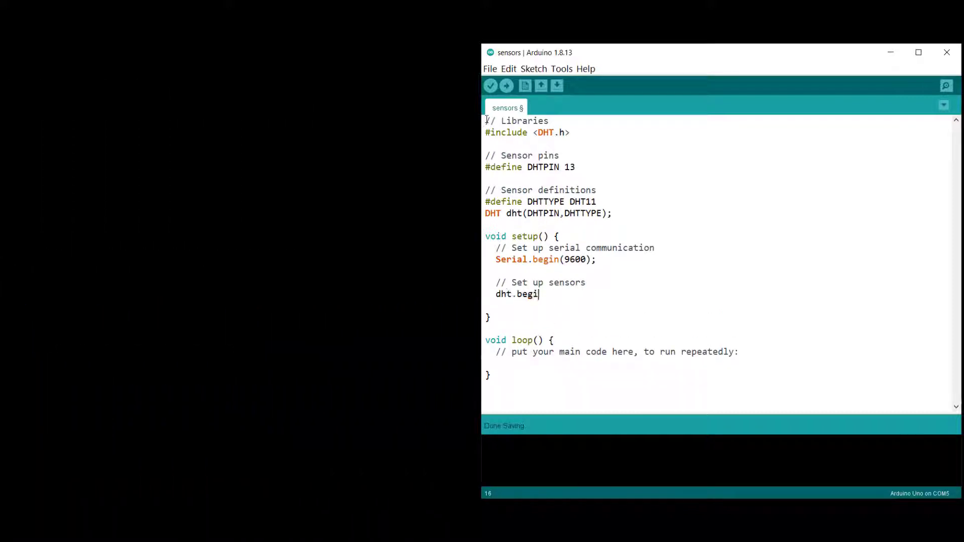
pyautogui.write('n();')
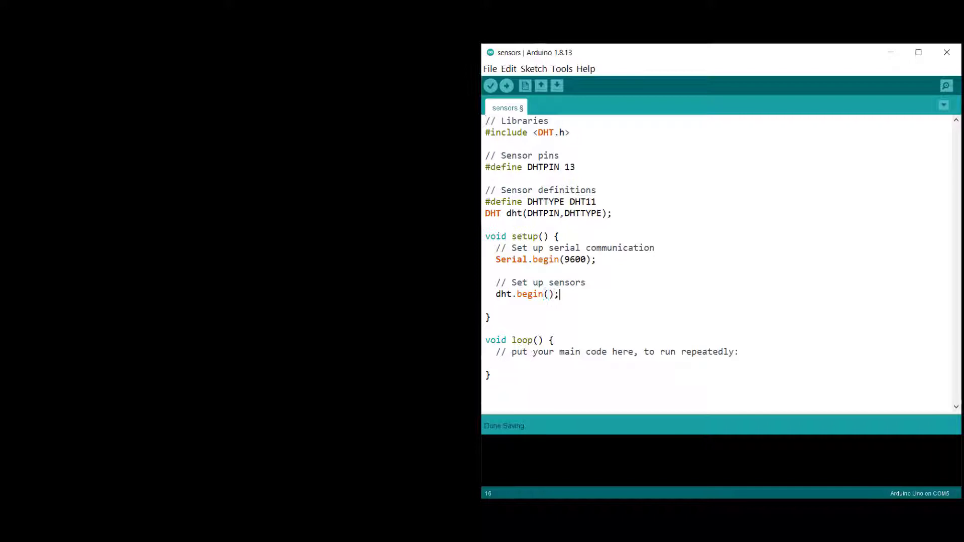
# - After dht.begin(), add a legend comment printing " Humidity(%) temp(C) "
pyautogui.click(945, 86)
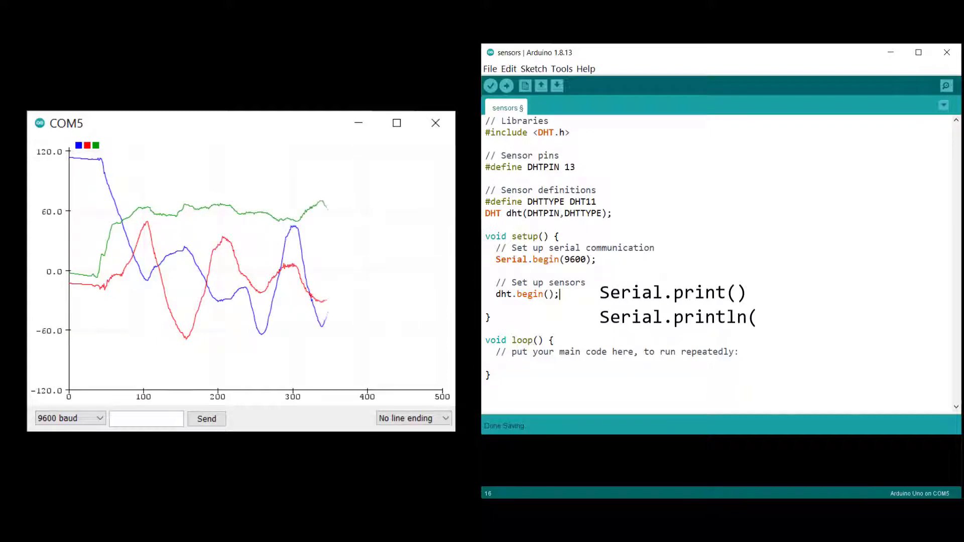
pyautogui.write('// Legen')
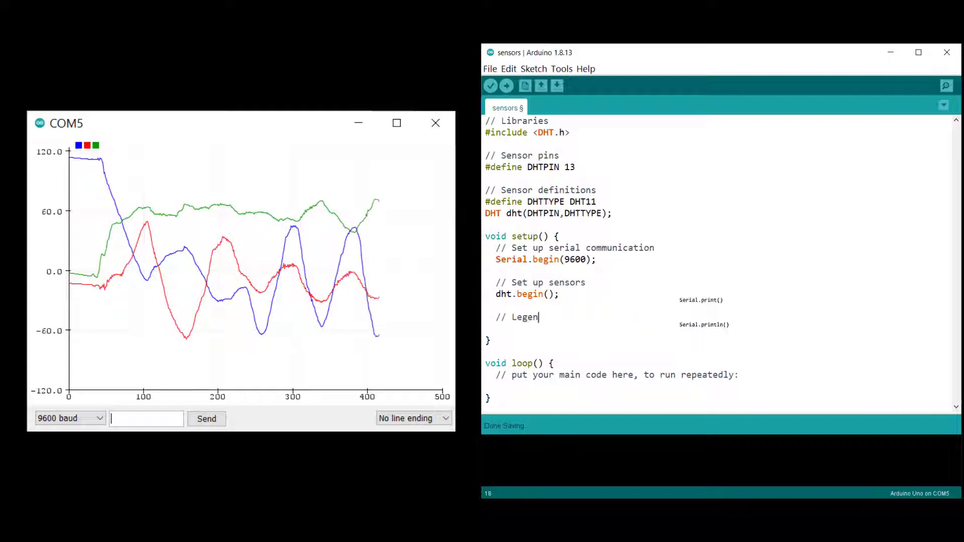
pyautogui.write('Serial.pri')
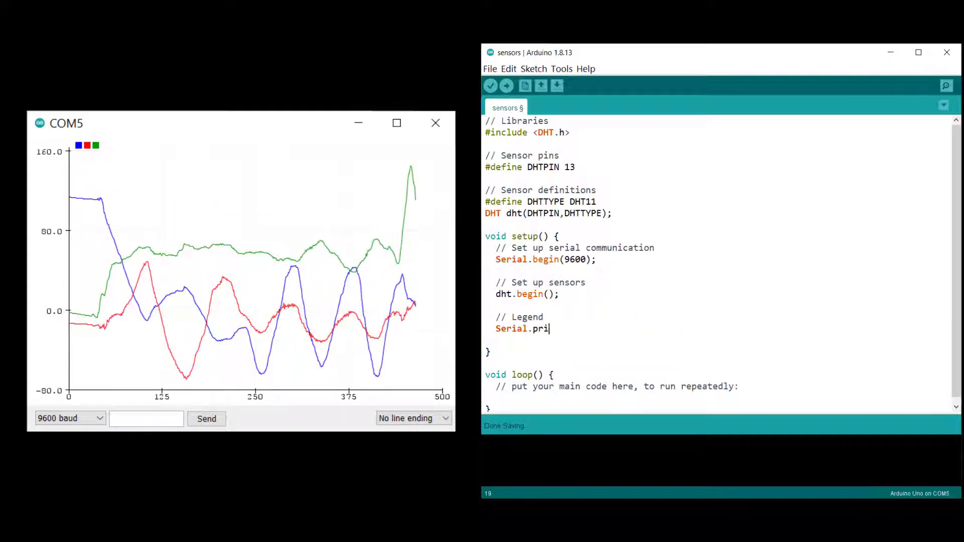
pyautogui.write('ntln(" Humidi')
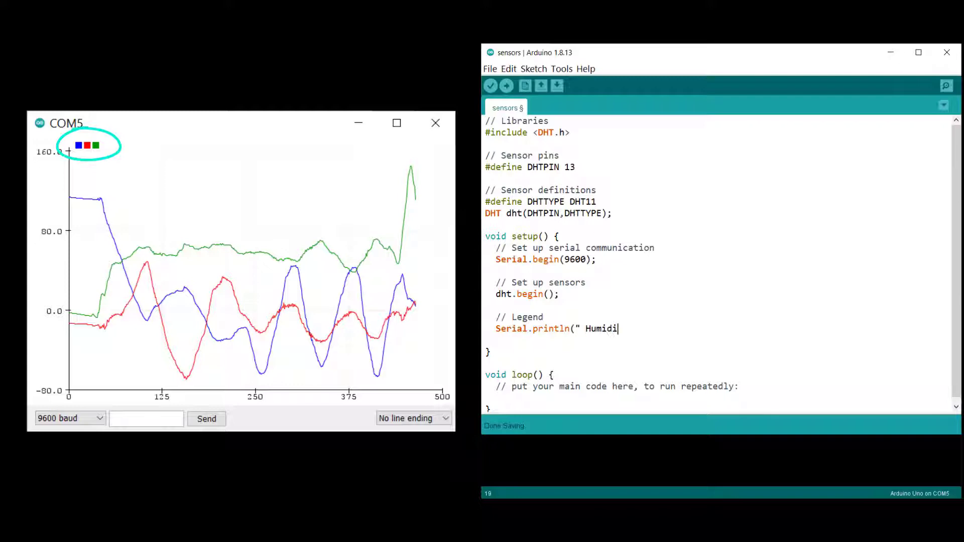
pyautogui.write('ty(%) temp(')
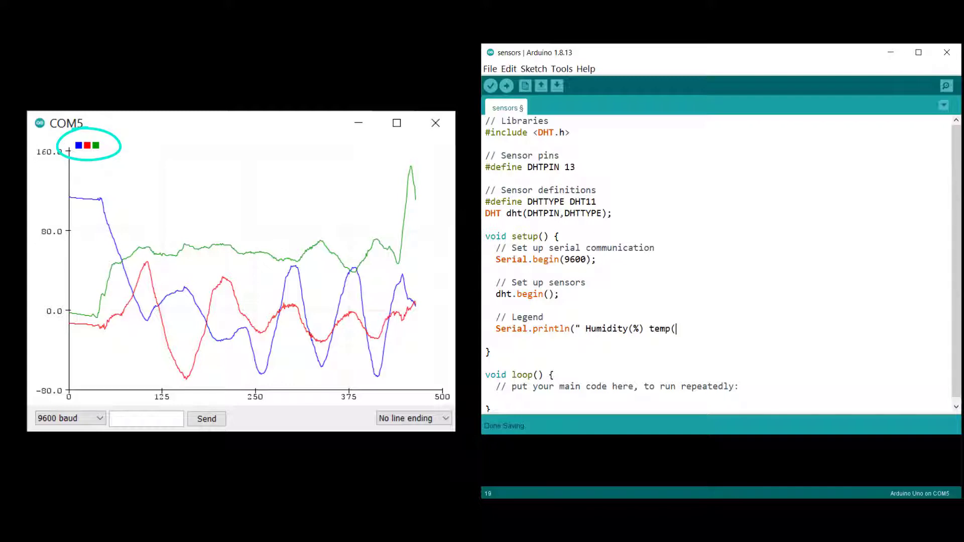
pyautogui.write('C) ");')
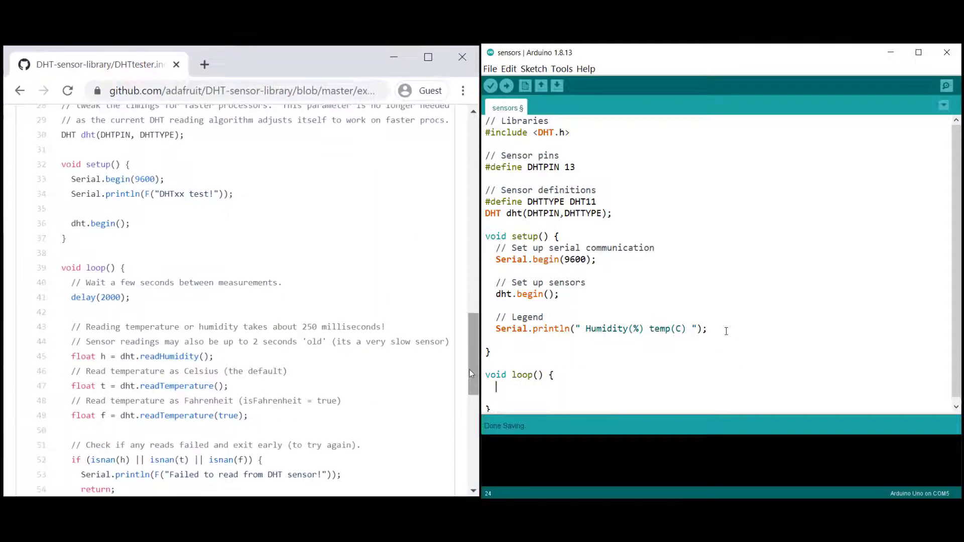
# - In loop, delay 100 ms, read humidity and temperature, and print them space-separated
pyautogui.write('delay(100); //')
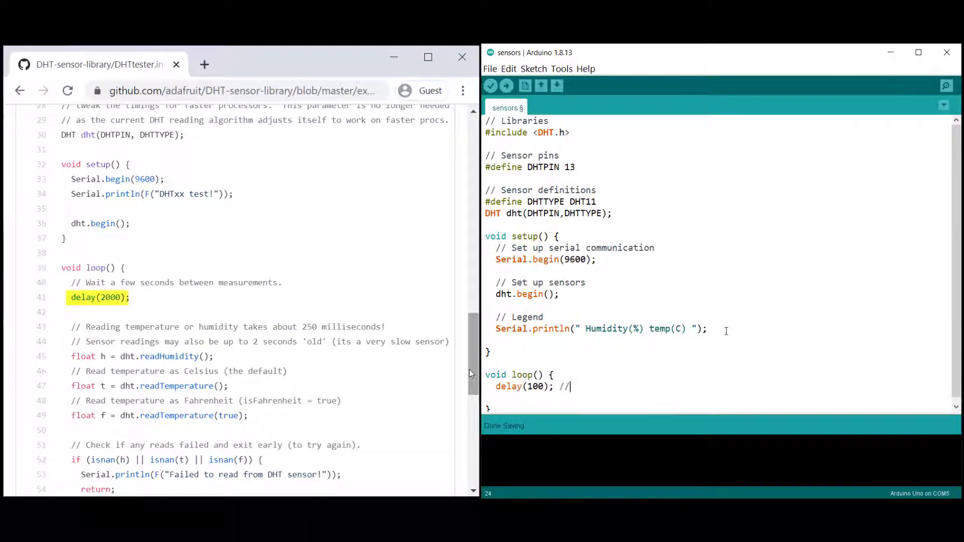
pyautogui.write('Take a reading every 0.1 seconds')
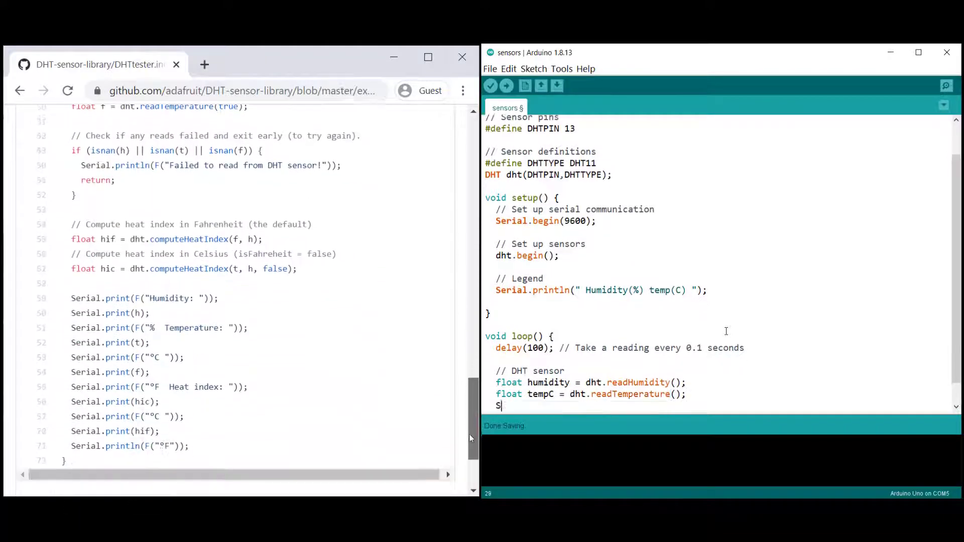
pyautogui.write('erial.print(humidity);')
pyautogui.write('Serial.print("\\n");')
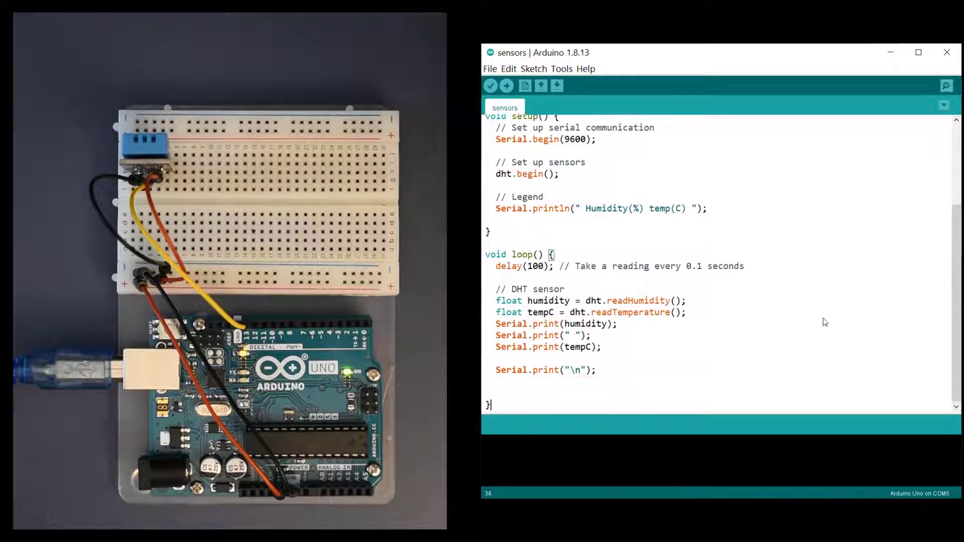
pyautogui.click(506, 86)
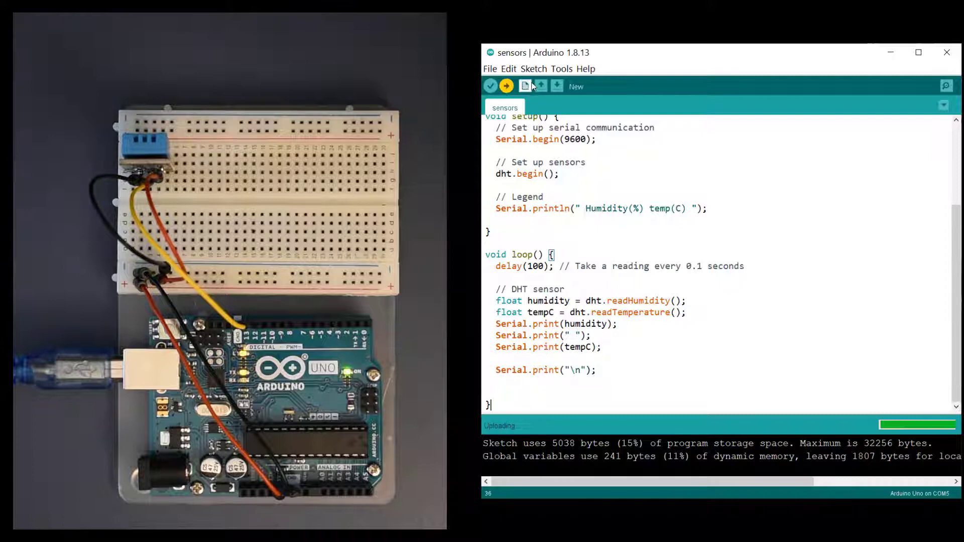
# - View serial readings at 9600 baud (52% humidity, 29.4 °C), then close the monitor
pyautogui.click(945, 85)
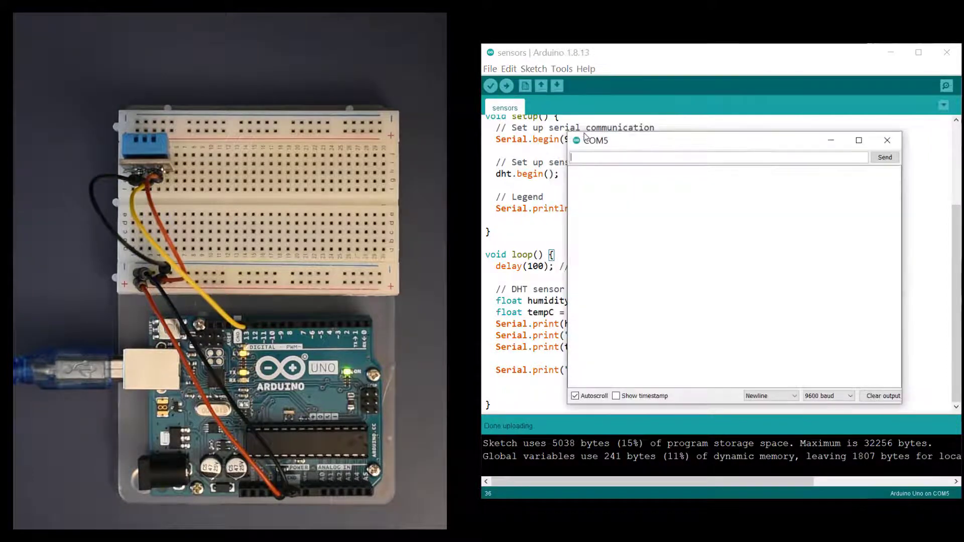
pyautogui.click(827, 395)
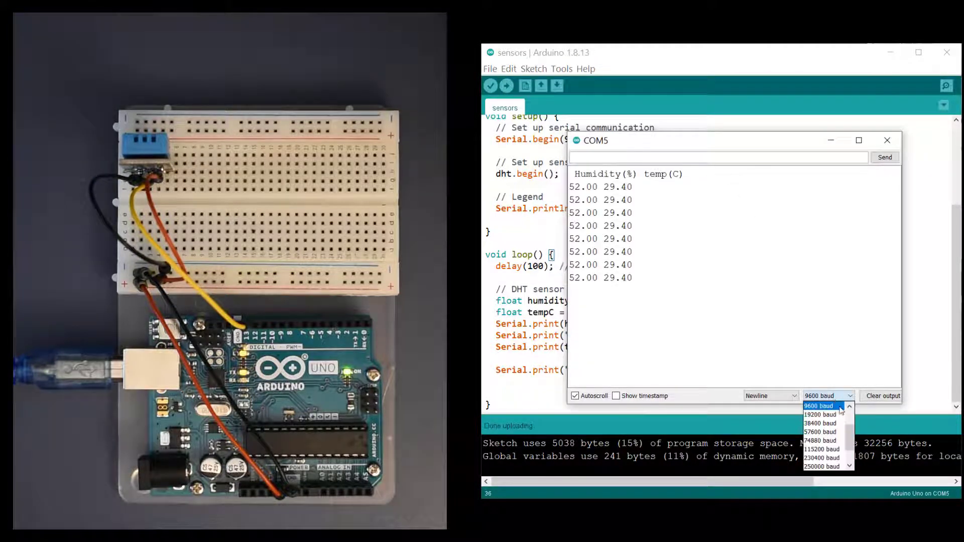
pyautogui.click(819, 406)
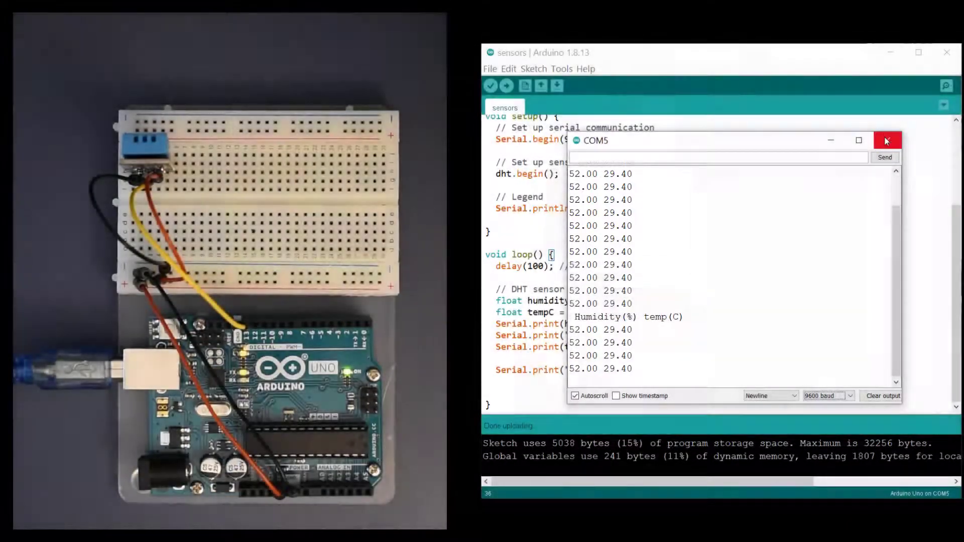
pyautogui.click(562, 69)
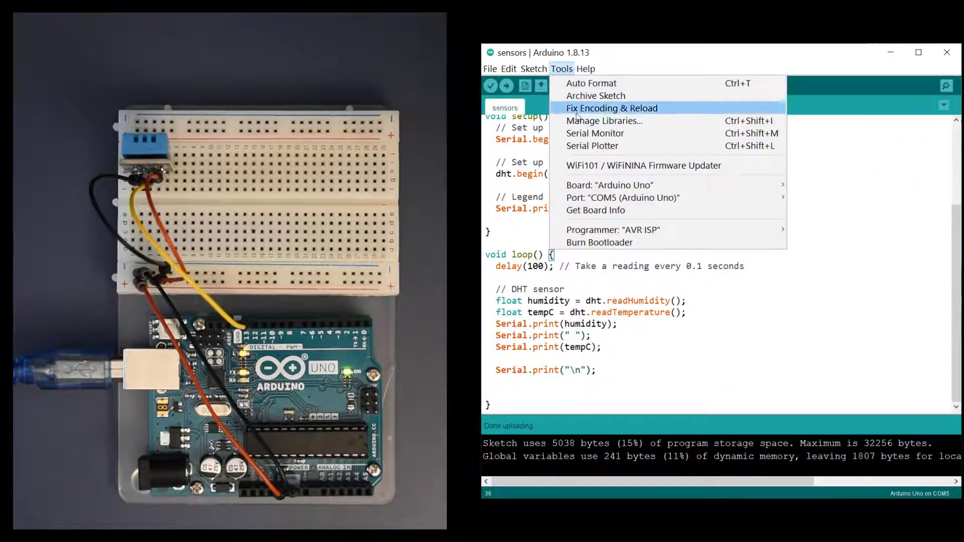
pyautogui.click(592, 146)
pyautogui.write('HC-SR04')
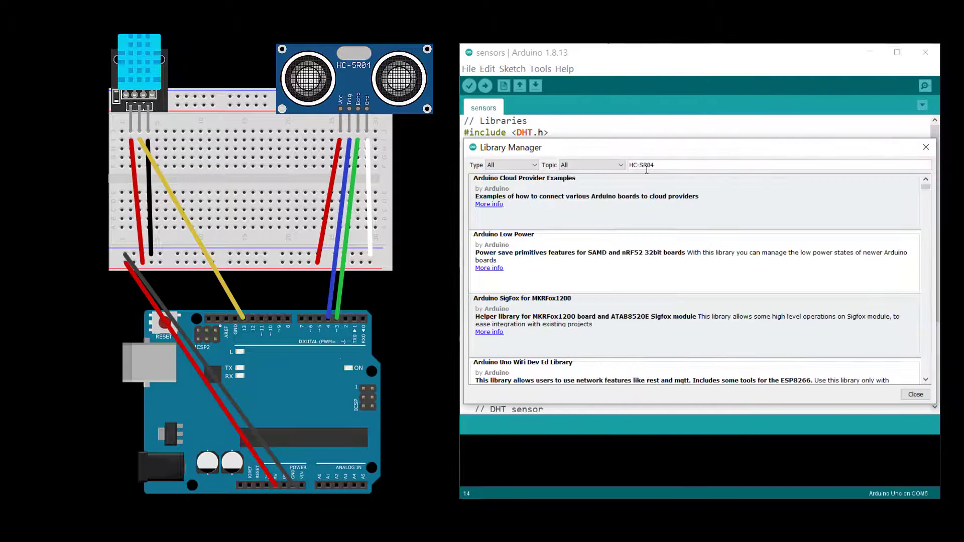
# - Add Ultrasonic.h with trigger pin 4, echo pin 3, print distance, and upload
pyautogui.scroll(-3)
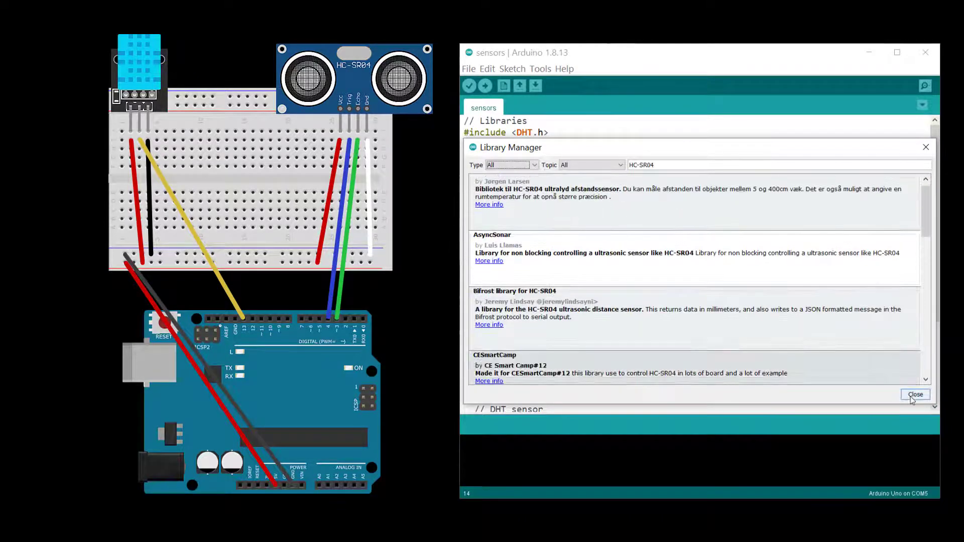
pyautogui.click(915, 394)
pyautogui.write('#define SR04_TRIGGER_PIN')
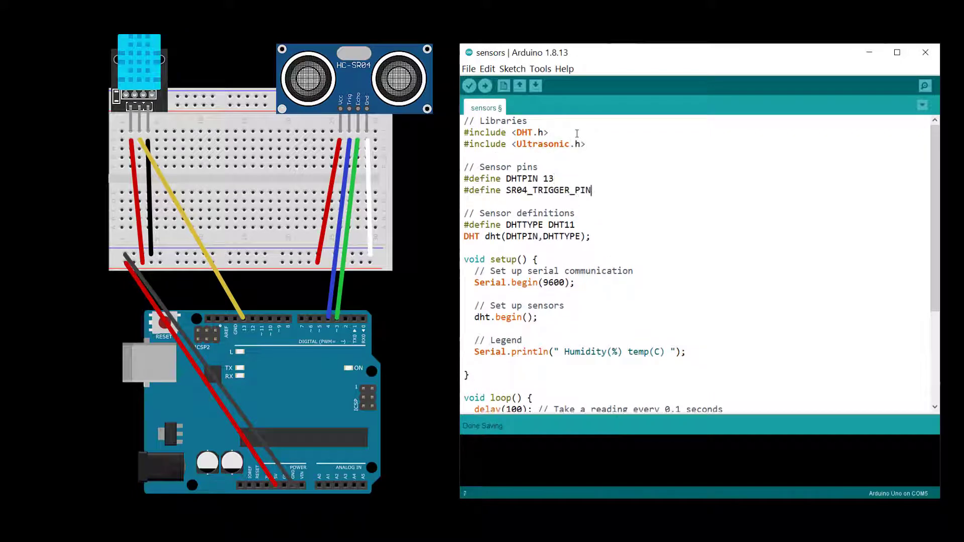
pyautogui.write('4')
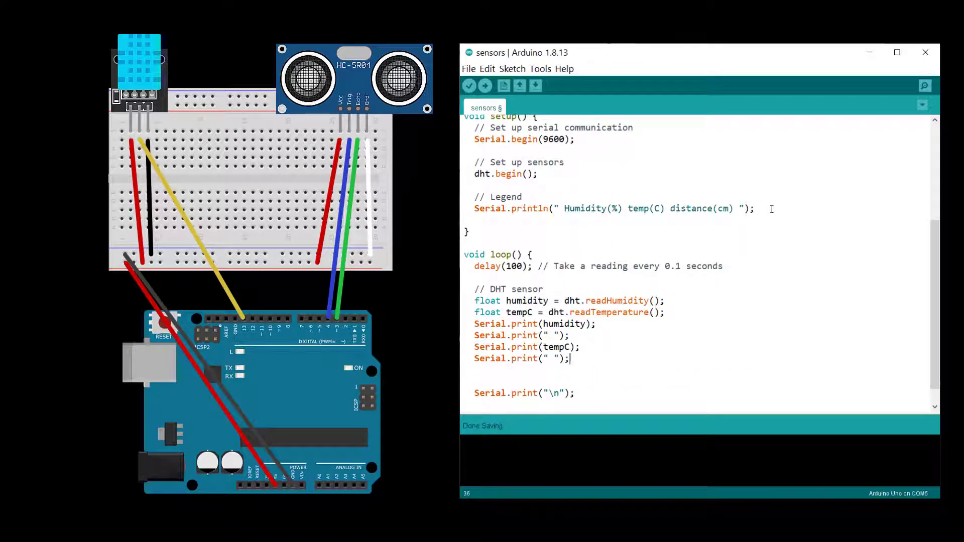
pyautogui.write('// HC-SR04')
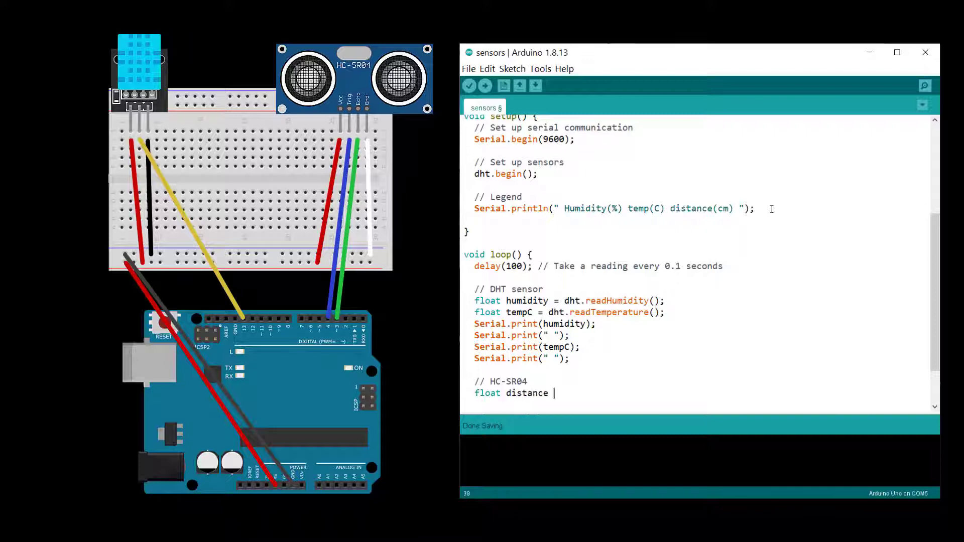
pyautogui.write('= ultrasonic.read();')
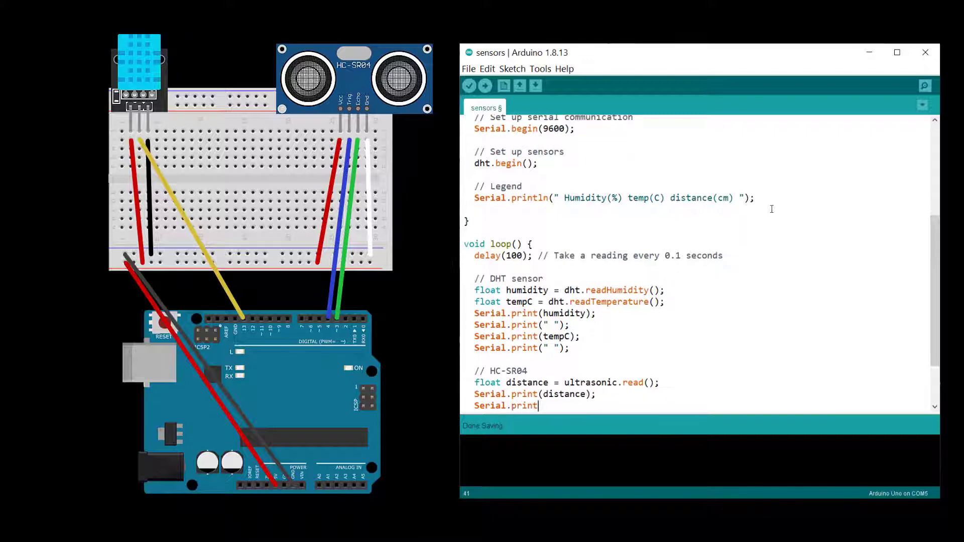
pyautogui.click(484, 85)
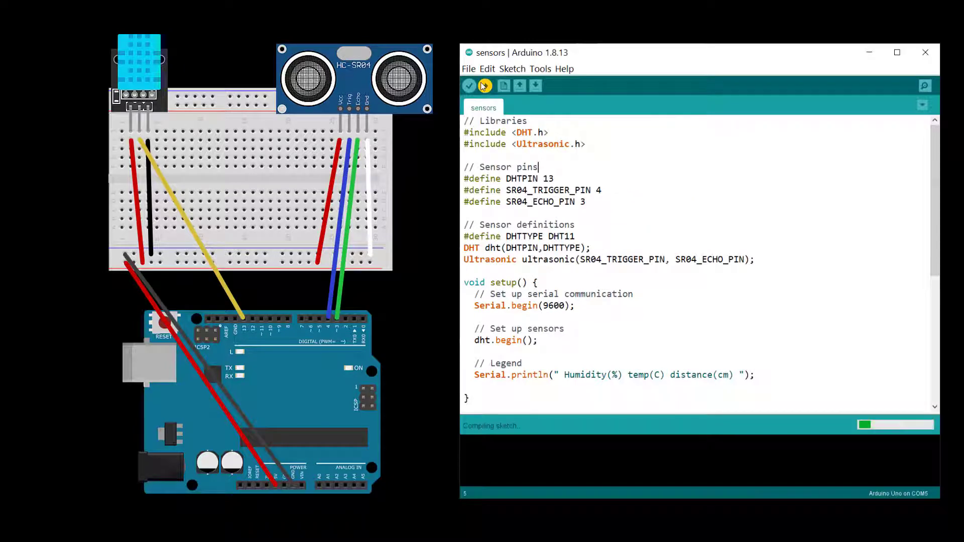
# - Open the Serial Plotter to view readings from the uploaded distance sketch
pyautogui.click(540, 68)
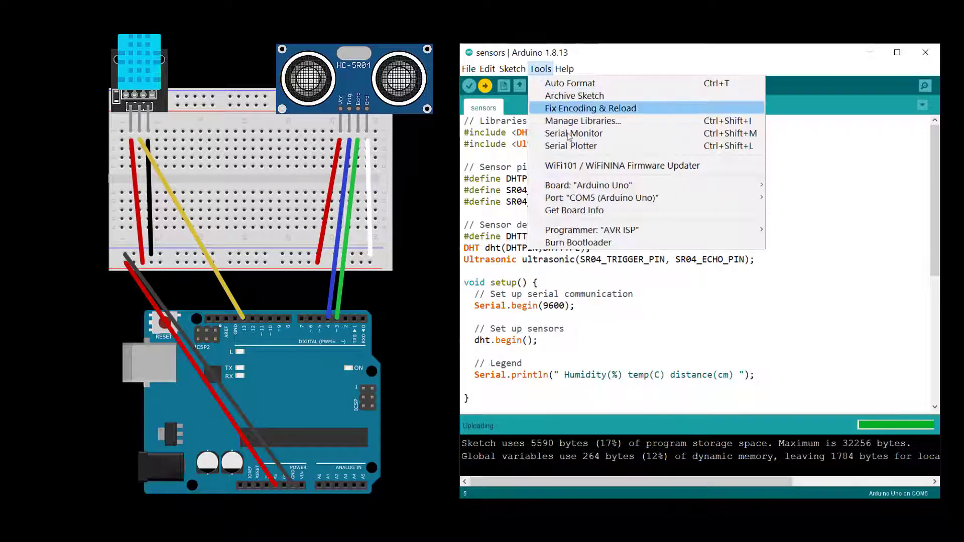
pyautogui.click(570, 146)
pyautogui.write('#define SR')
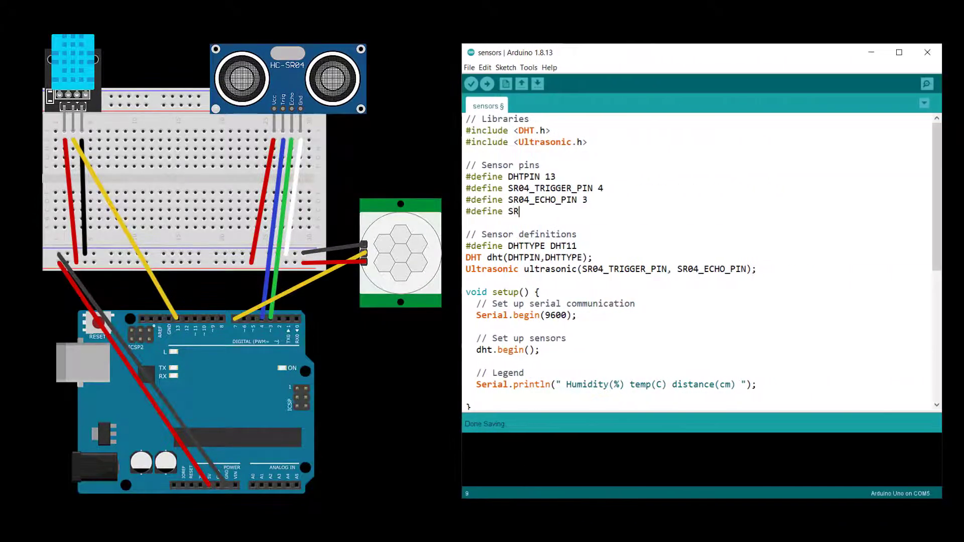
# - Define SR501_PIN 7 as an input, read motionValue, and print it multiplied by 100
pyautogui.write('501_PIN 7')
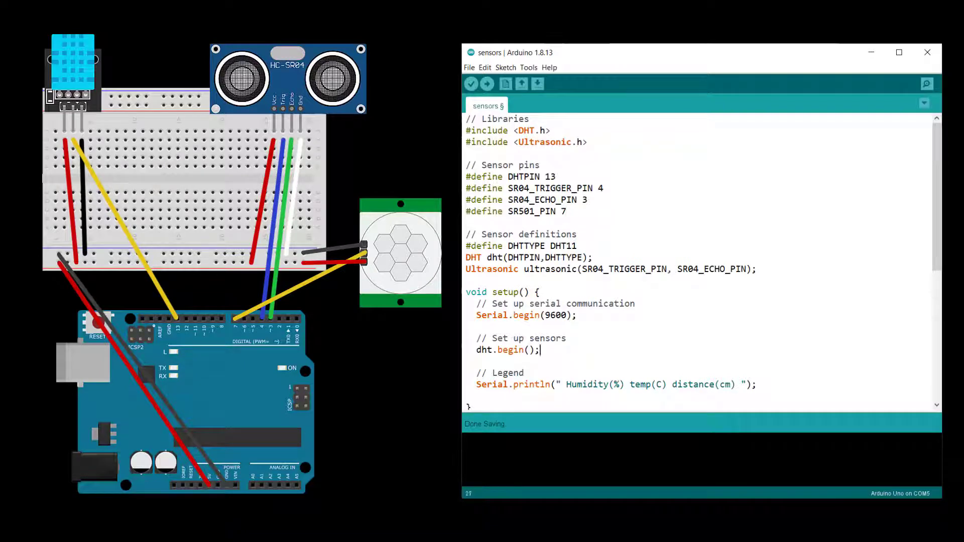
pyautogui.write('pinMode(SR501_PIN,IN')
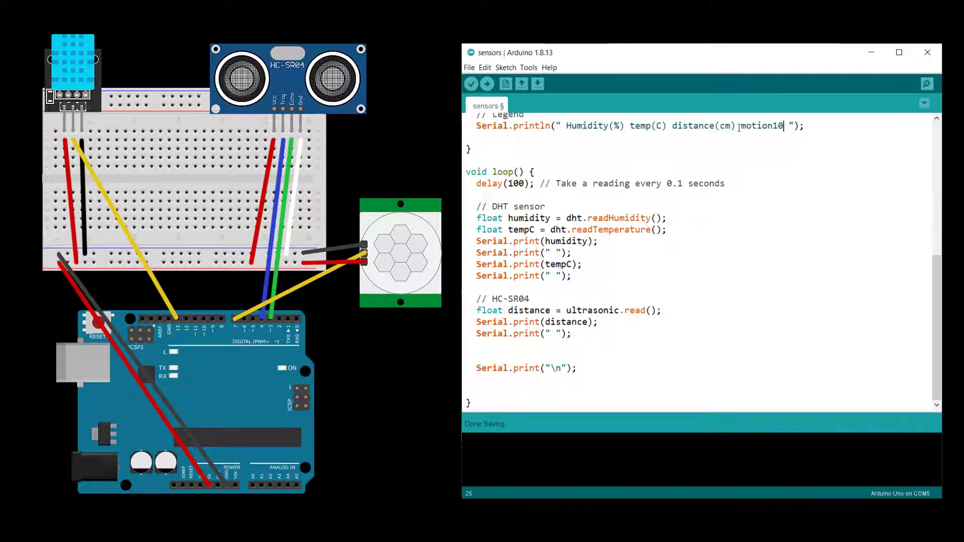
pyautogui.write('// HC-SR501')
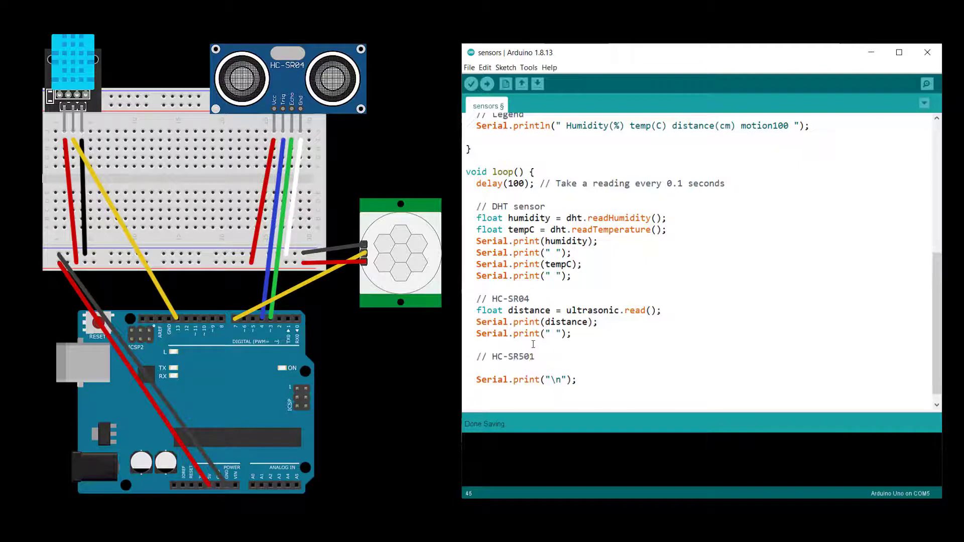
pyautogui.write('int motionValue = digital')
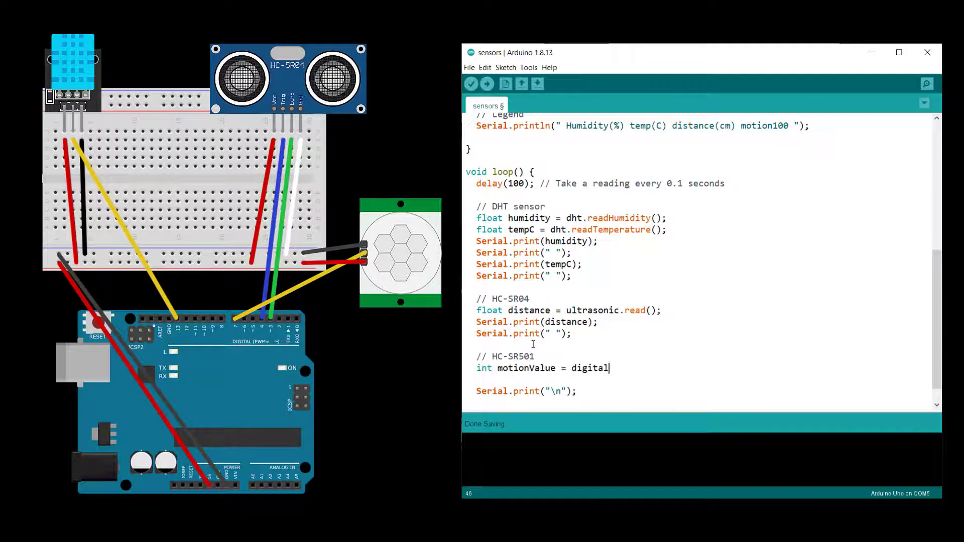
pyautogui.write('Read(SR501_PIN);')
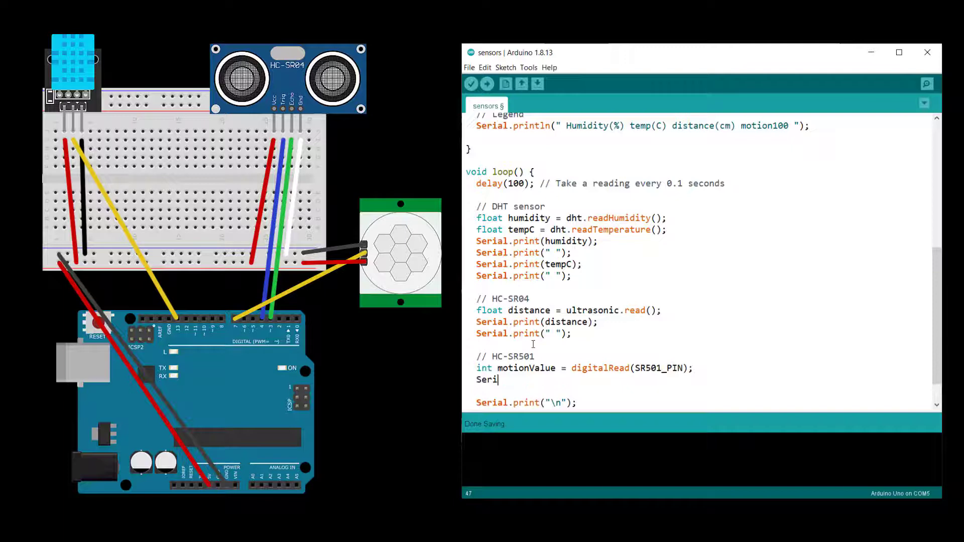
pyautogui.write('al.print(motionValue')
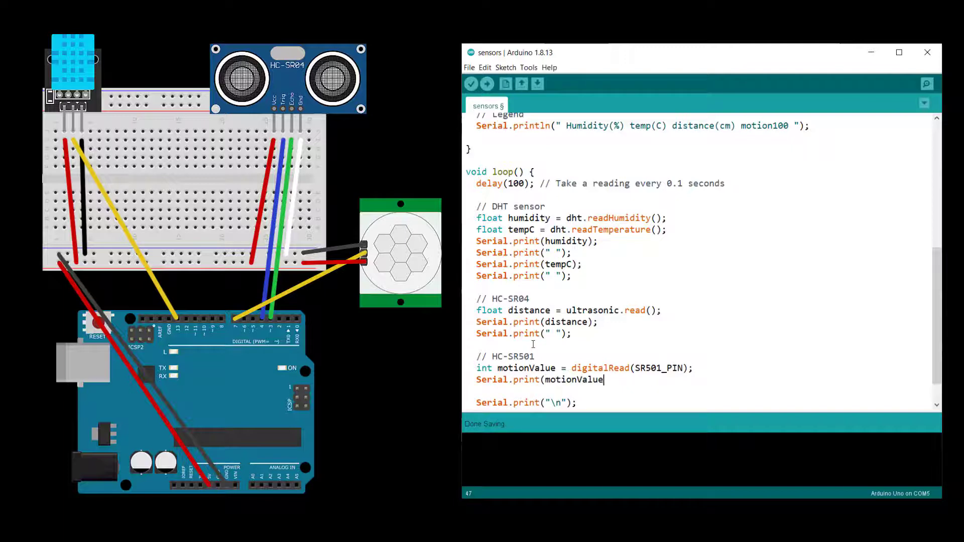
pyautogui.write('*100);')
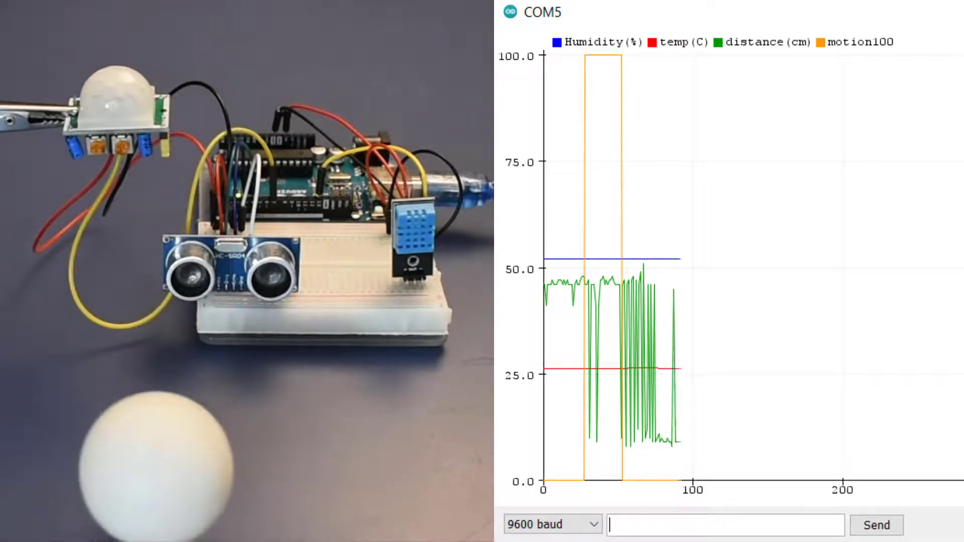
# - Close the Serial Plotter window to return to the motion-sensor sketch
pyautogui.click(539, 58)
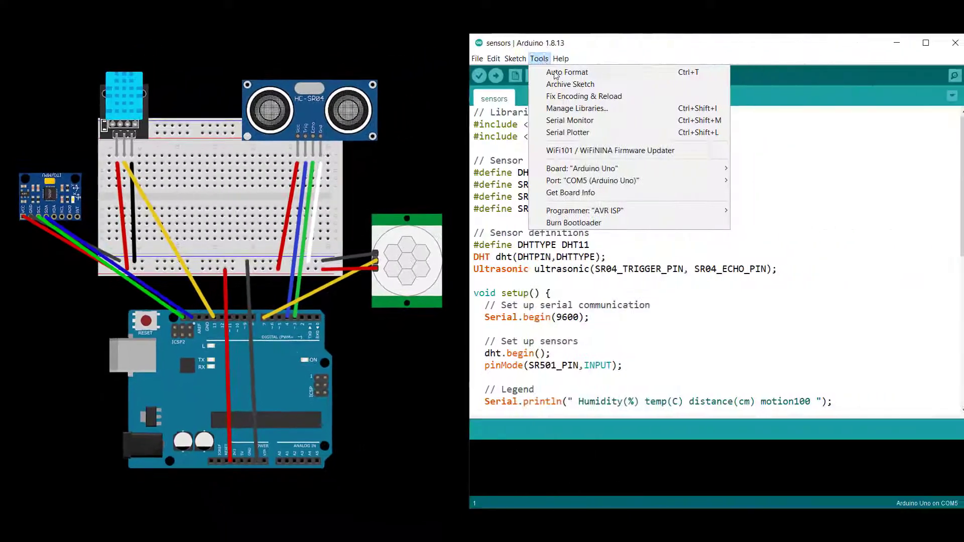
# - Include MPU6050_tockn.h and Wire.h and declare the mpu6050 object using Wire
pyautogui.click(576, 109)
pyautogui.write('#inc')
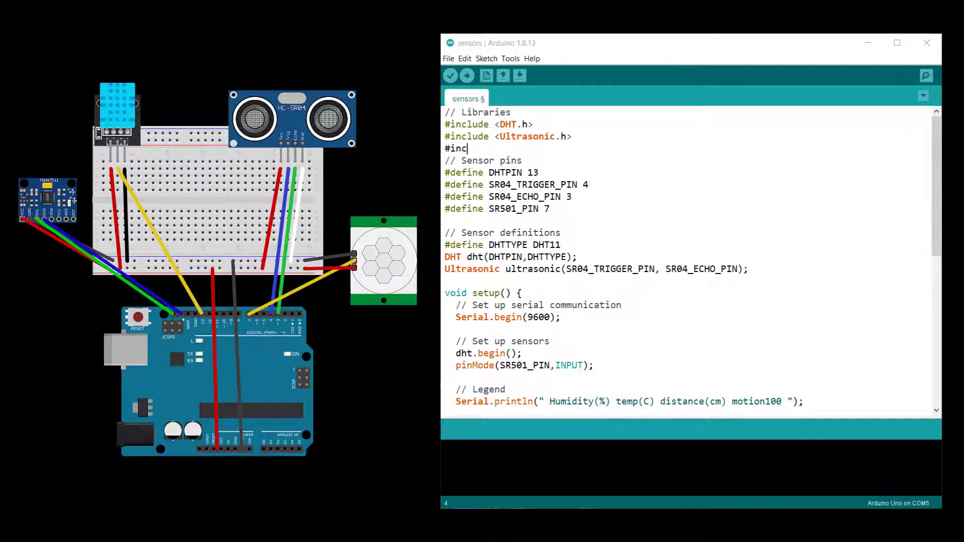
pyautogui.write('lude <MPU6050_tockn.h>')
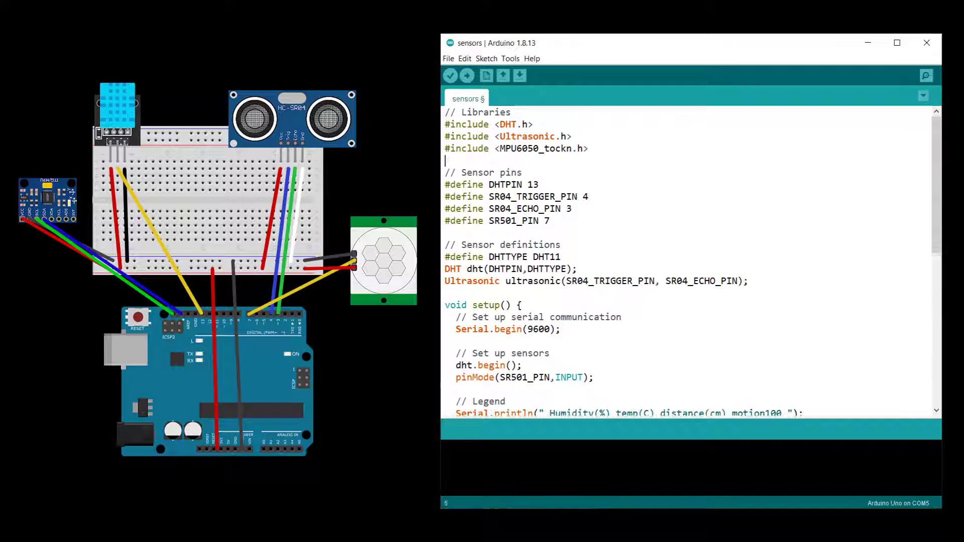
pyautogui.write('#include <Wire.h>')
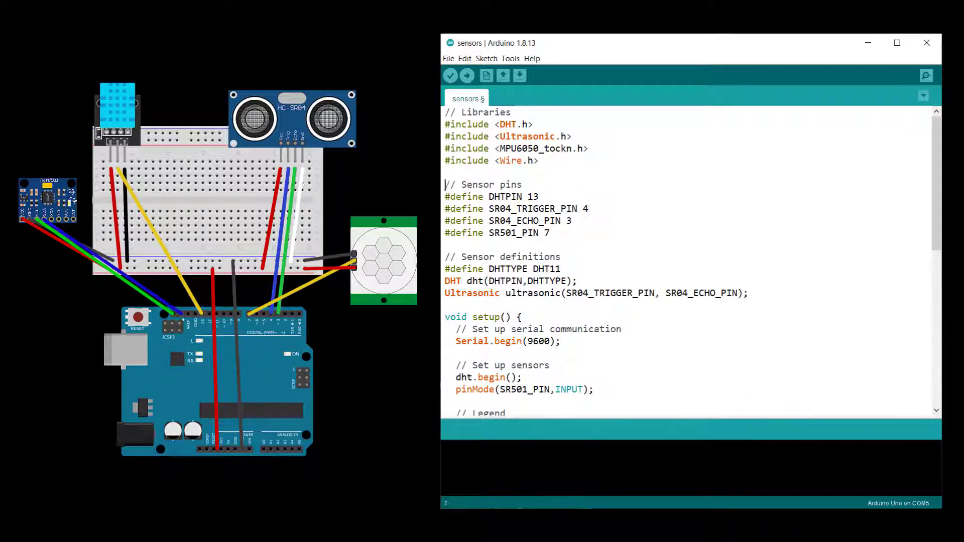
pyautogui.write('MPU6050 mpu6050(Wire);')
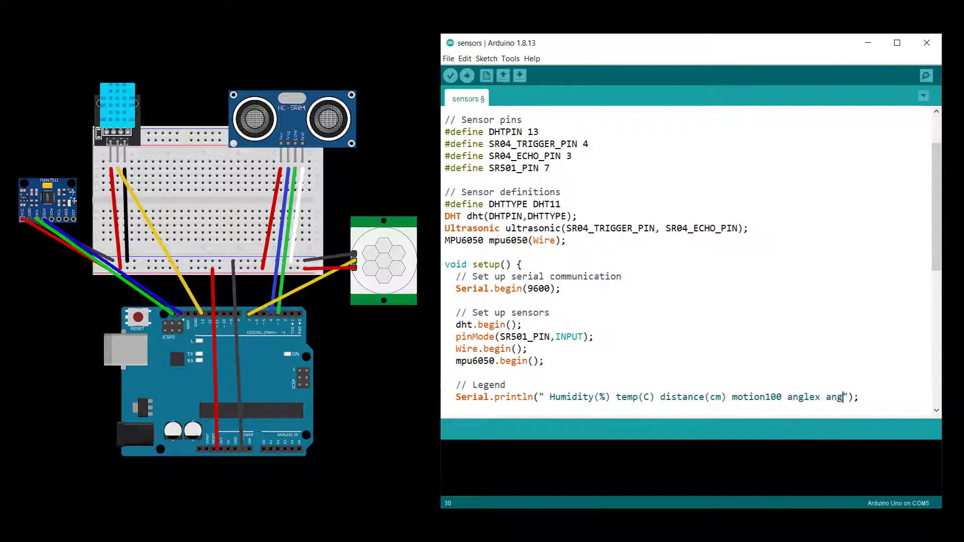
# - Print the MPU6050 angle Y and angle Z readings to serial in loop
pyautogui.scroll(-3)
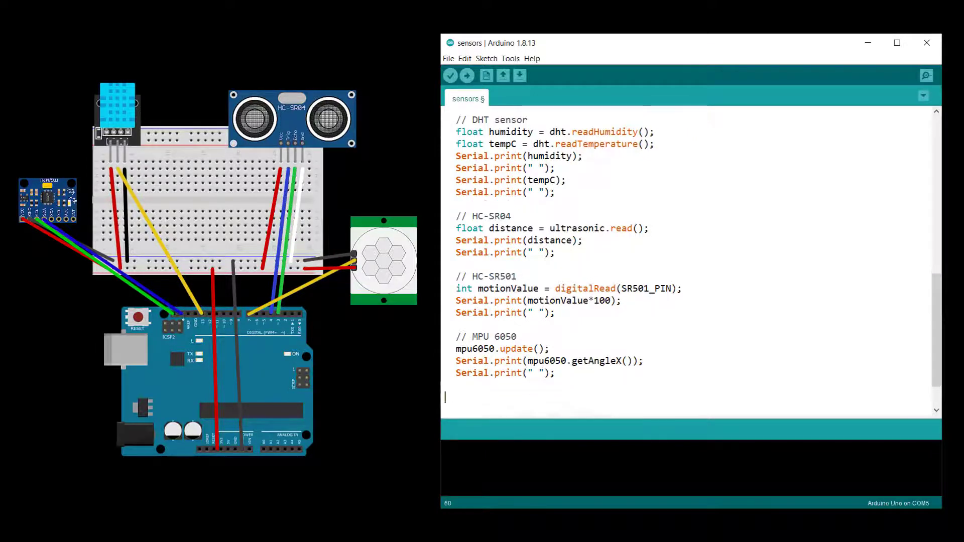
pyautogui.write('Serial.print(mpu6050.getAngleY());')
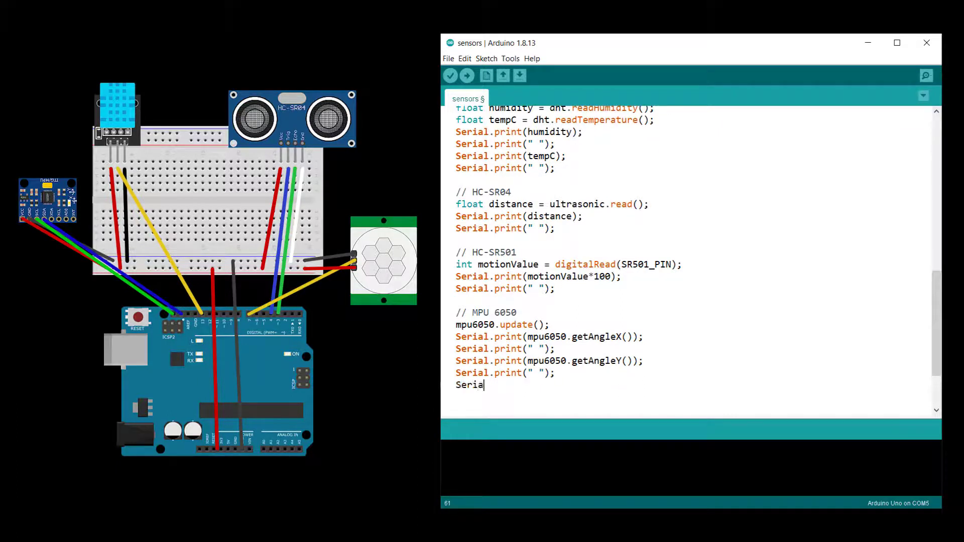
pyautogui.write('l.print(mpu6050.getAngleZ());\\nSerial')
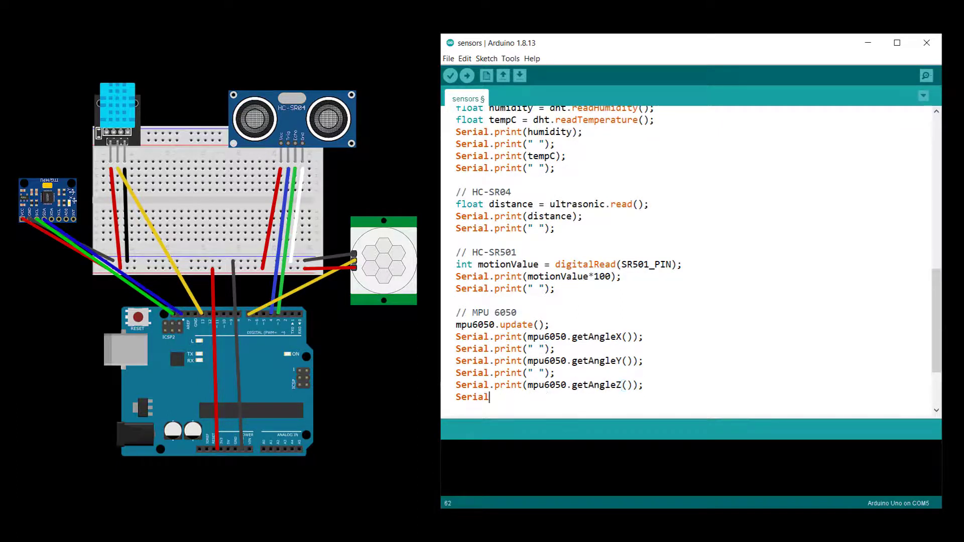